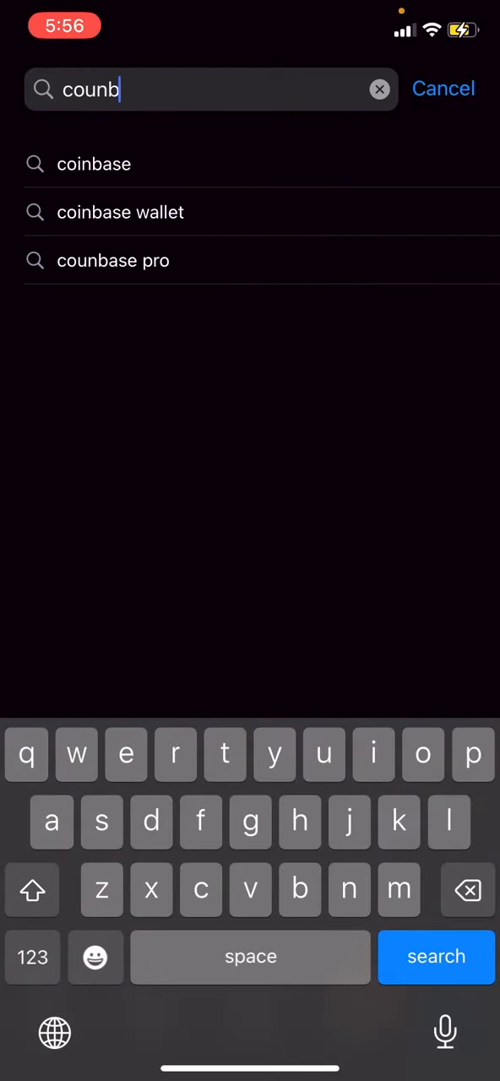
Step: Search 'coinbase' in Spotlight and launch the Coinbase app from the results
{"action": "left_click", "coordinate": [436, 956]}
{"action": "type", "text": "coin"}
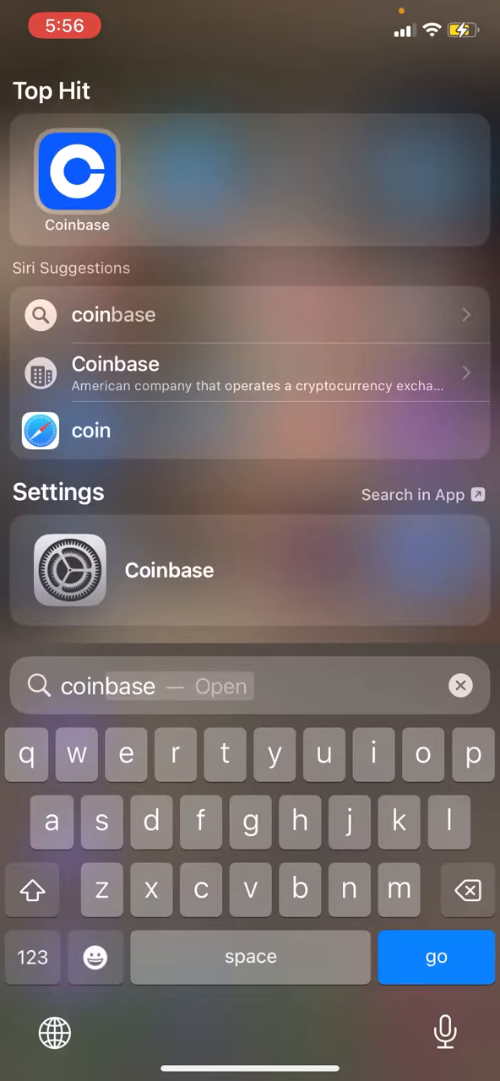
{"action": "left_click", "coordinate": [77, 172]}
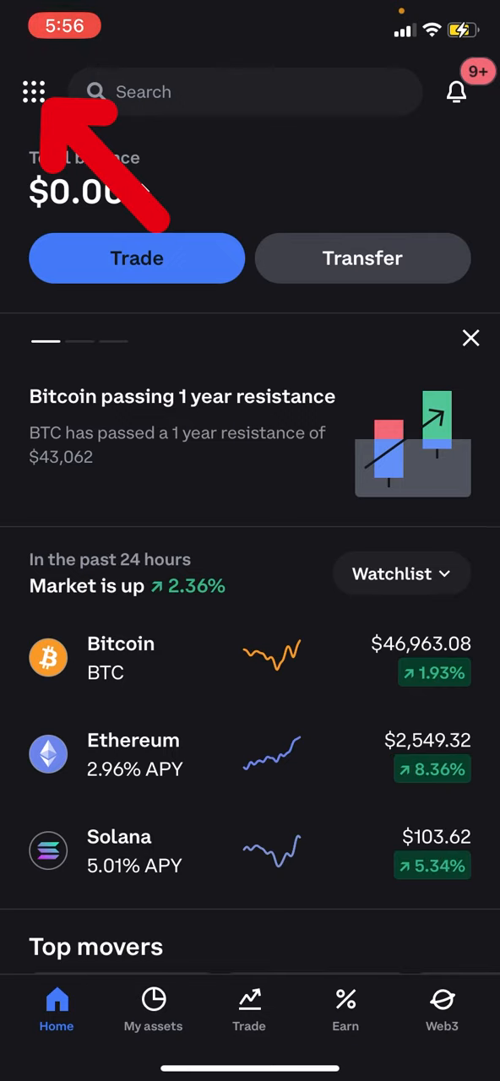
Step: Go from the profile menu to 'Change security settings' on coinbase.com
{"action": "left_click", "coordinate": [34, 91]}
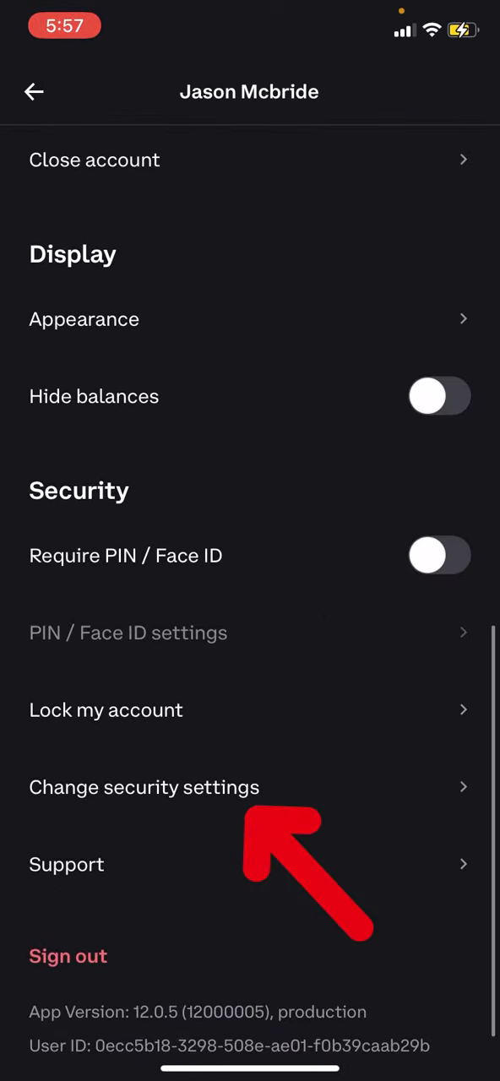
{"action": "left_click", "coordinate": [144, 786]}
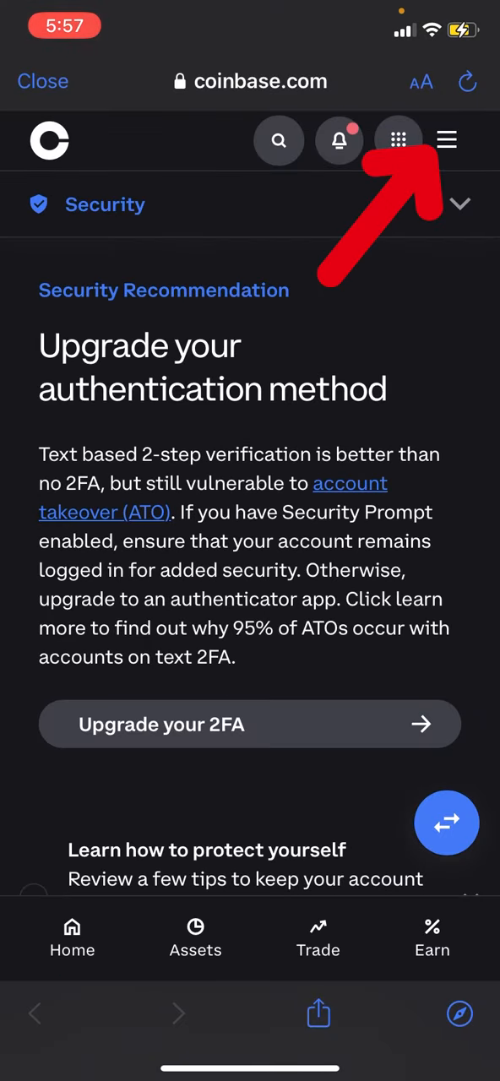
Step: Reach 'Manage your profile' on accounts.coinbase.com and expand the Email address section
{"action": "left_click", "coordinate": [446, 140]}
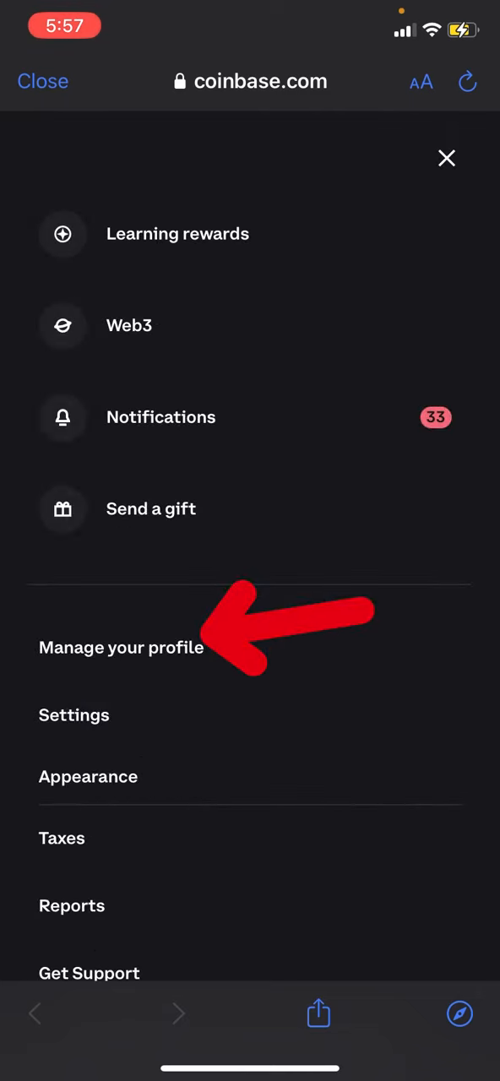
{"action": "left_click", "coordinate": [121, 647]}
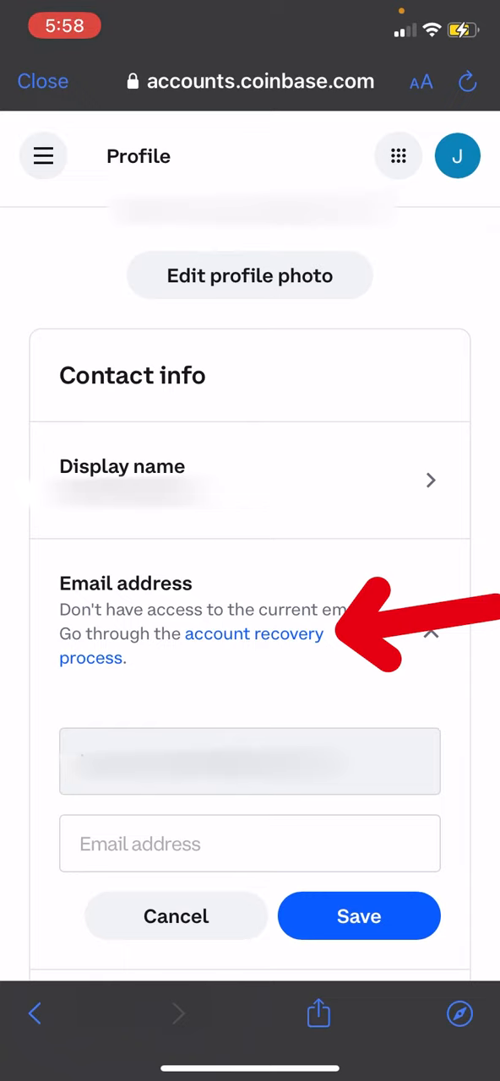
Step: Follow the 'account recovery process' link and enter a new email address
{"action": "left_click", "coordinate": [253, 633]}
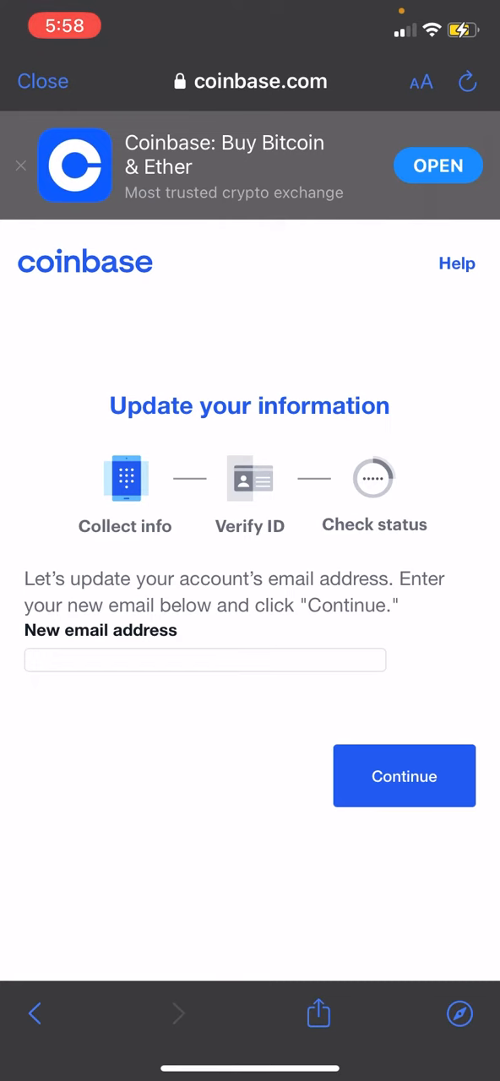
{"action": "left_click", "coordinate": [204, 660]}
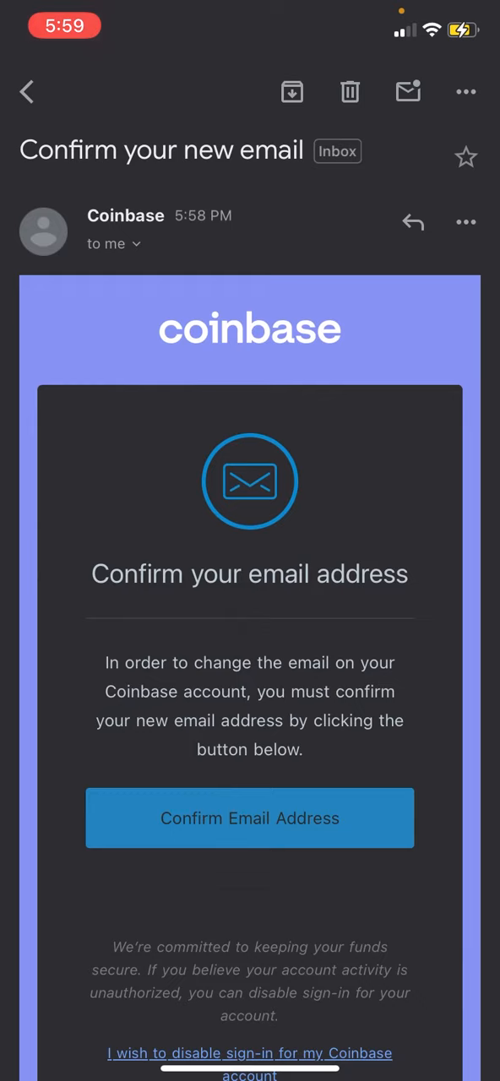
Step: Tap 'Confirm Email Address' in Coinbase's 'Confirm your new email' message
{"action": "left_click", "coordinate": [250, 818]}
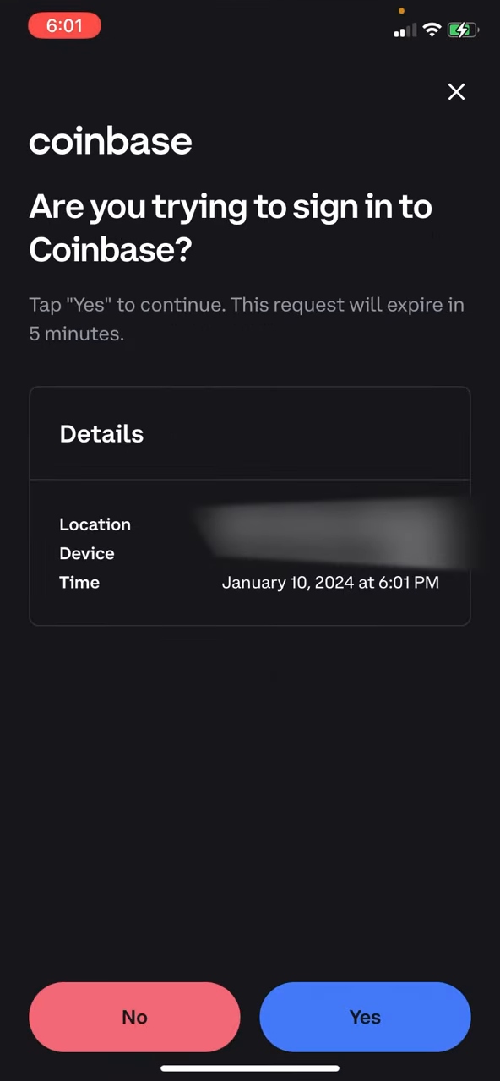
Step: Answer 'Yes' to the sign-in approval, then dismiss the grid menu to return home
{"action": "left_click", "coordinate": [365, 1017]}
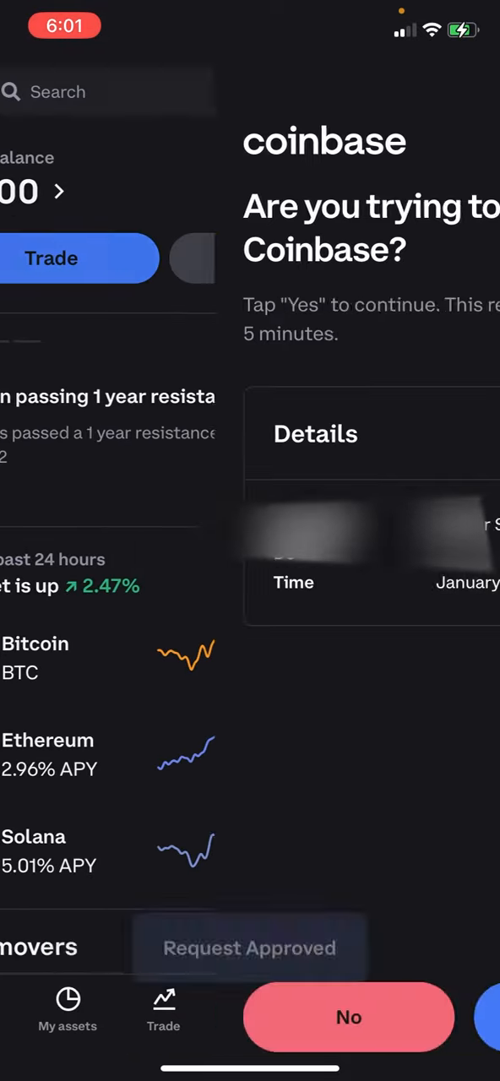
{"action": "left_click", "coordinate": [349, 1016]}
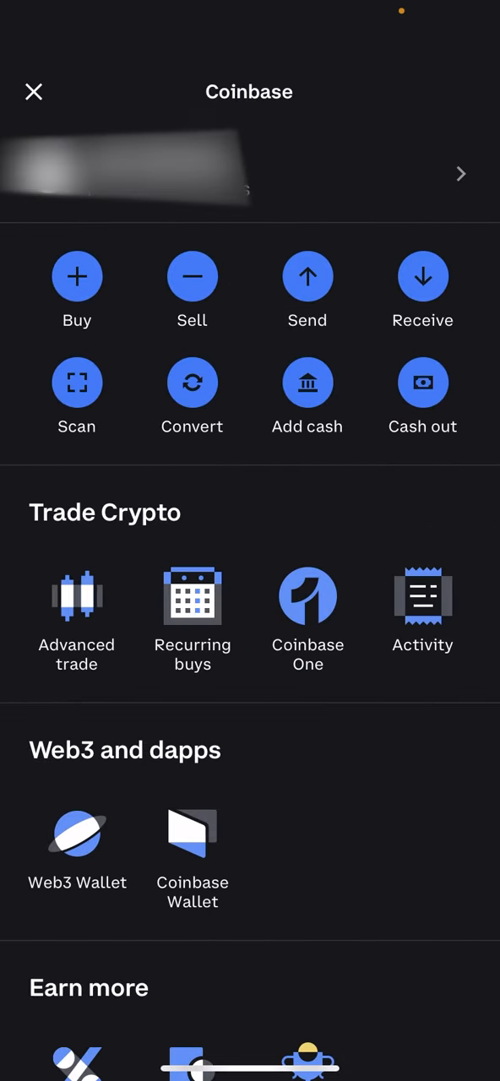
{"action": "left_click", "coordinate": [34, 91]}
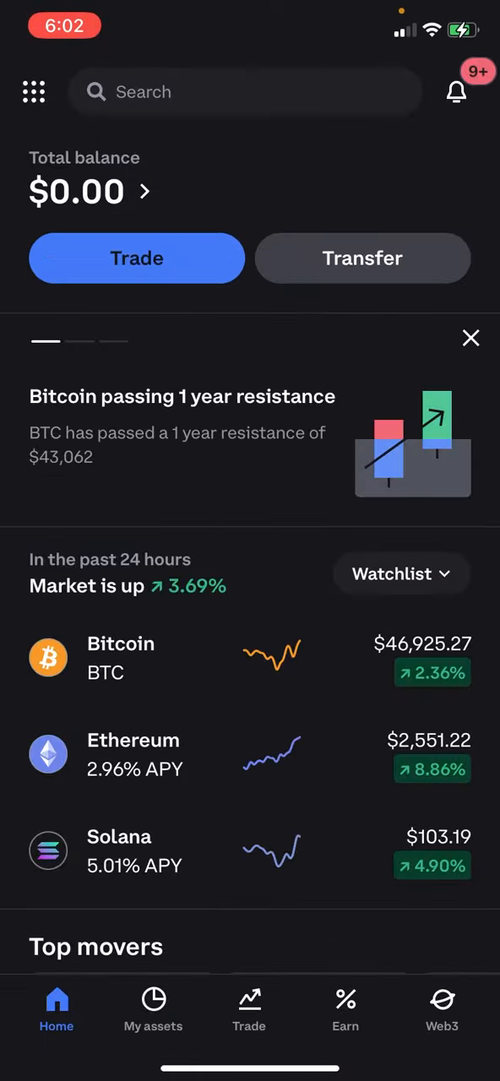